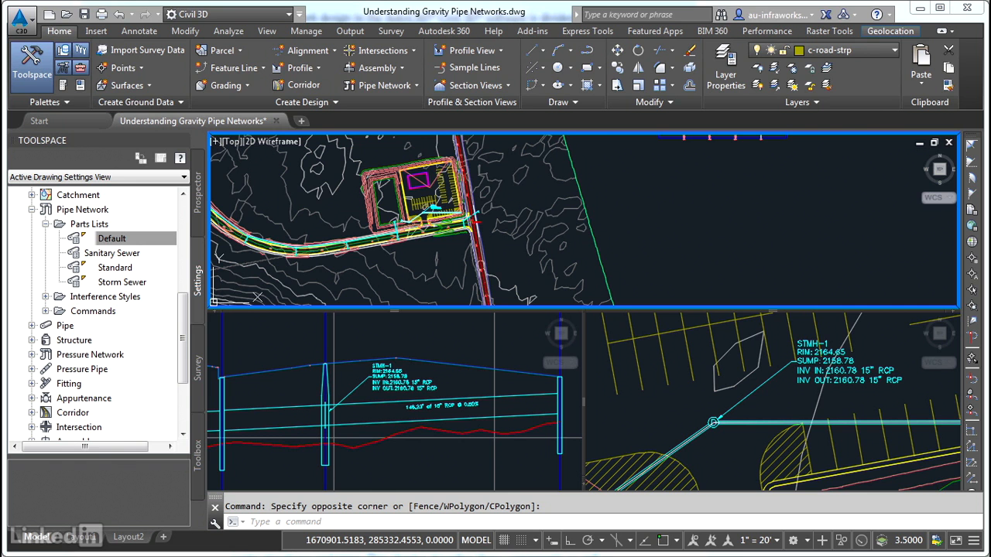
pyautogui.moveTo(681, 389)
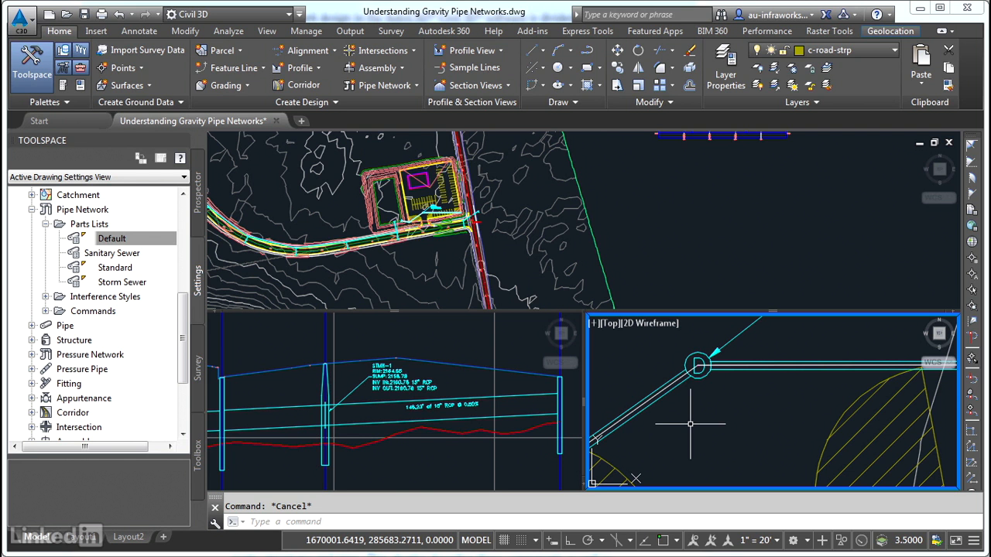
pyautogui.moveTo(676, 430)
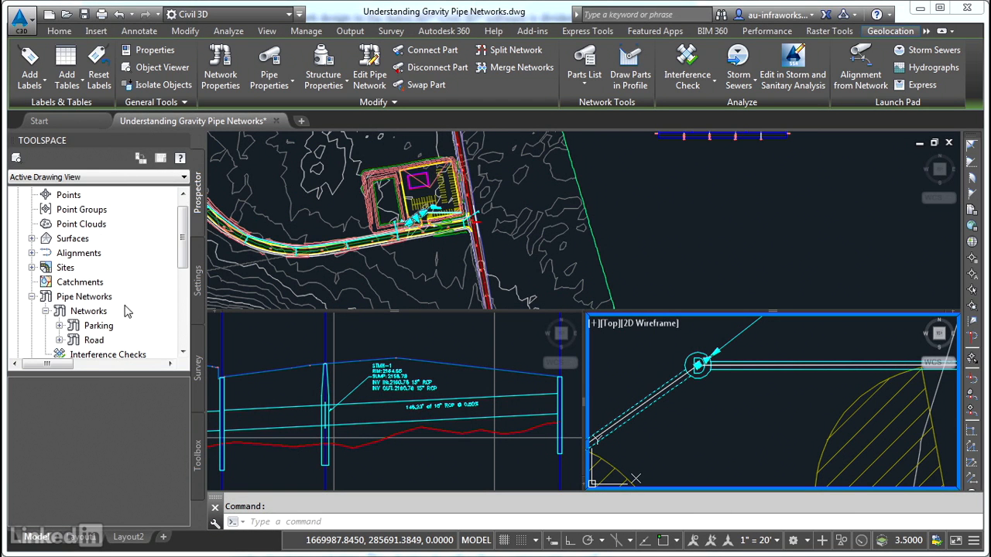
pyautogui.moveTo(131, 318)
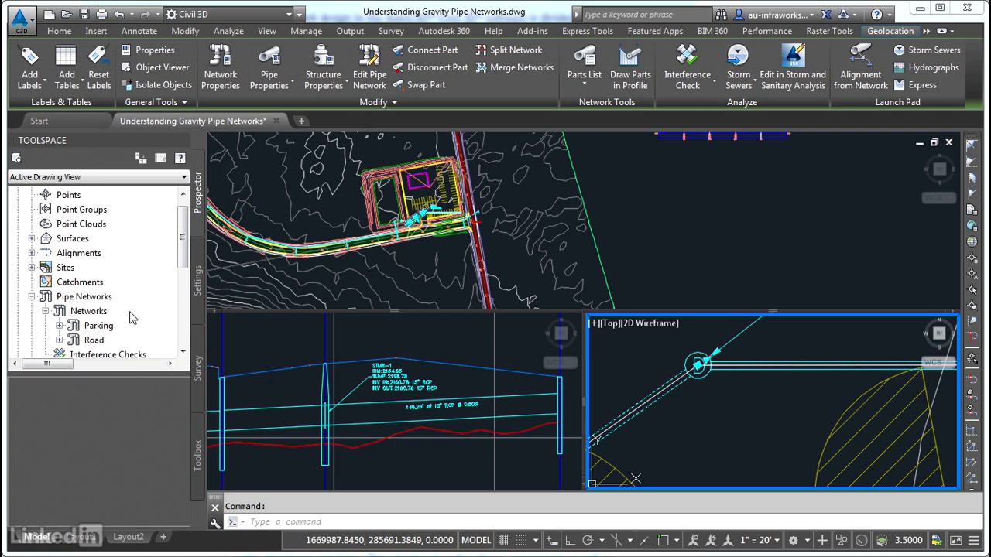
pyautogui.moveTo(131, 316)
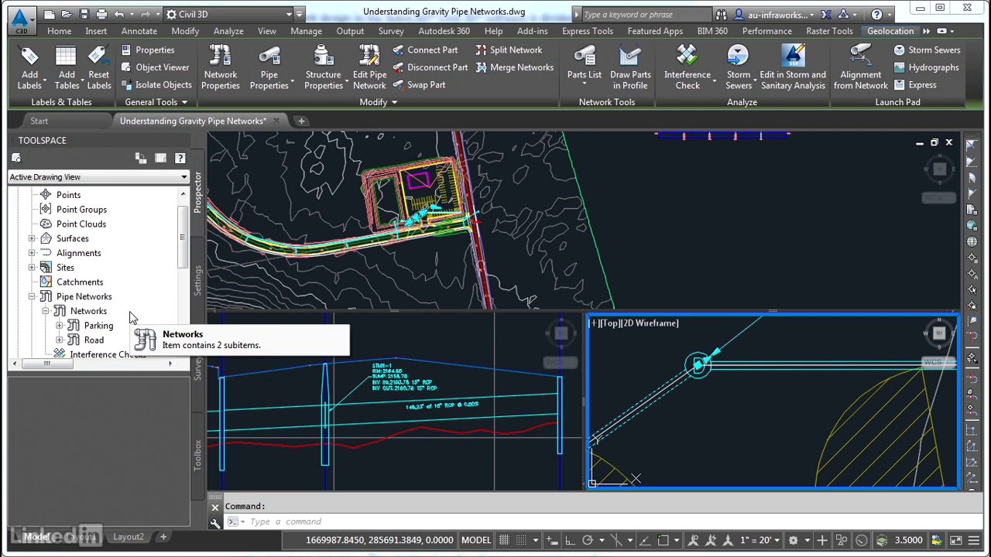
# Step: Switch Toolspace to the Settings tab to show the drawing's four pipe network parts lists
pyautogui.click(198, 275)
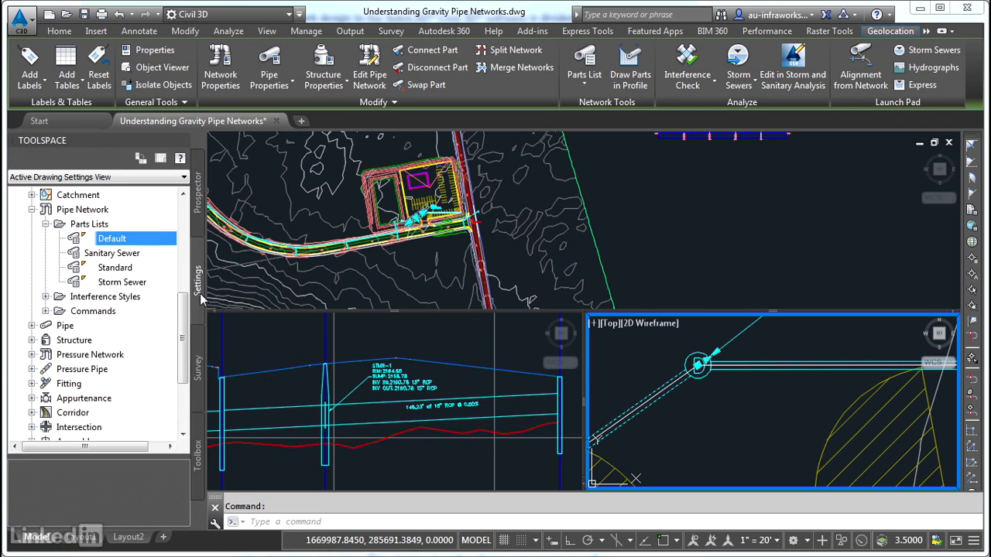
pyautogui.moveTo(128, 390)
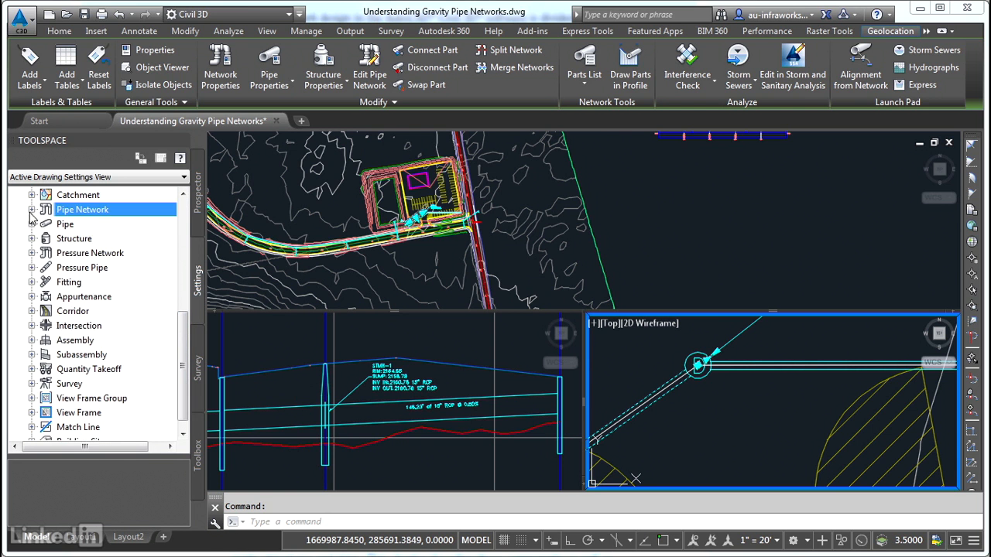
# Step: Select the Structure category in the settings tree with Pipe Network collapsed
pyautogui.click(32, 238)
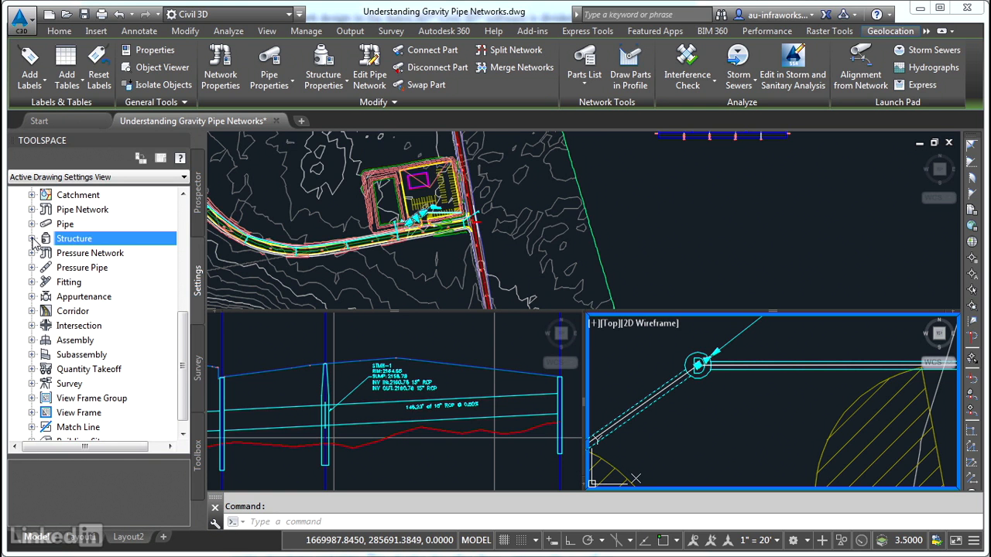
pyautogui.moveTo(422, 238)
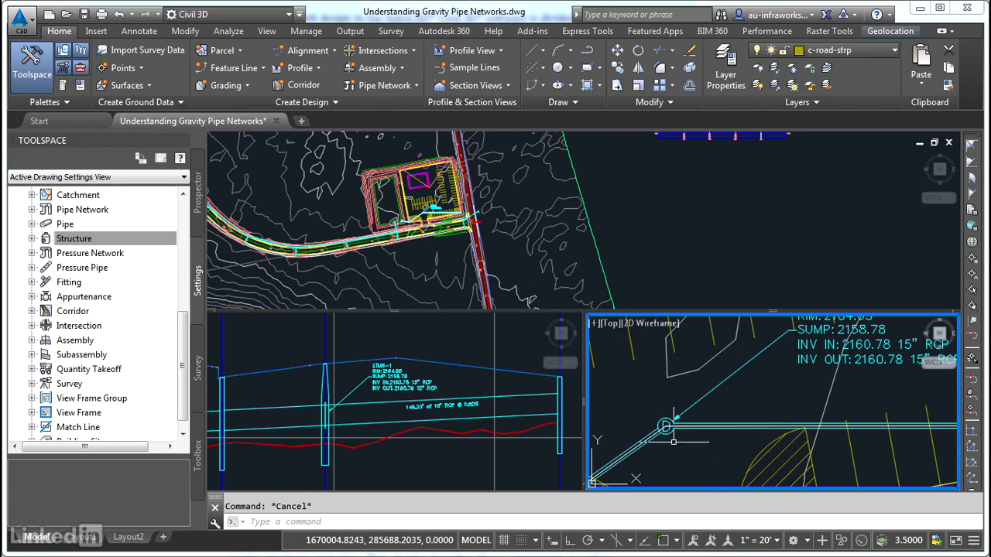
# Step: Pick the STMH-1 manhole where the 15-inch RCP pipes meet in the close-up plan view
pyautogui.click(665, 426)
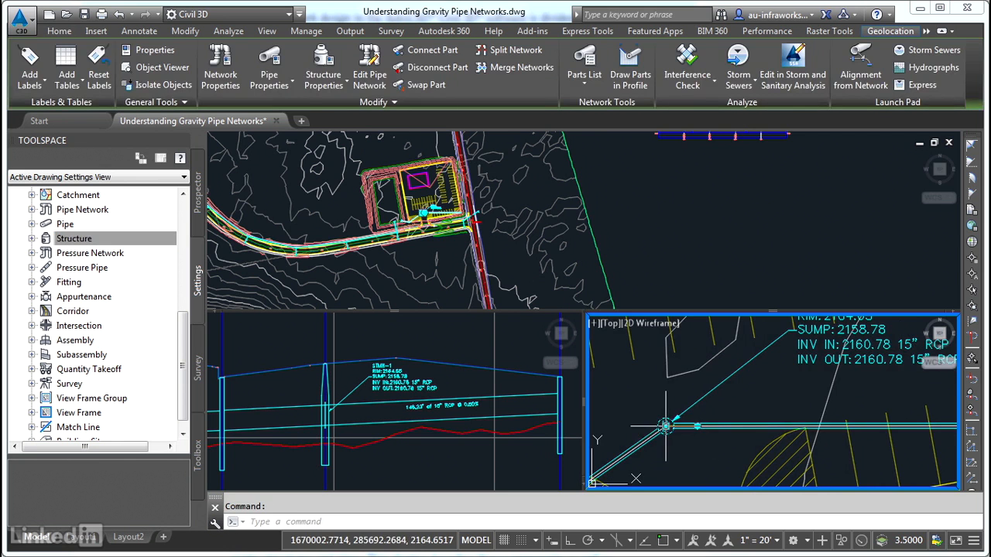